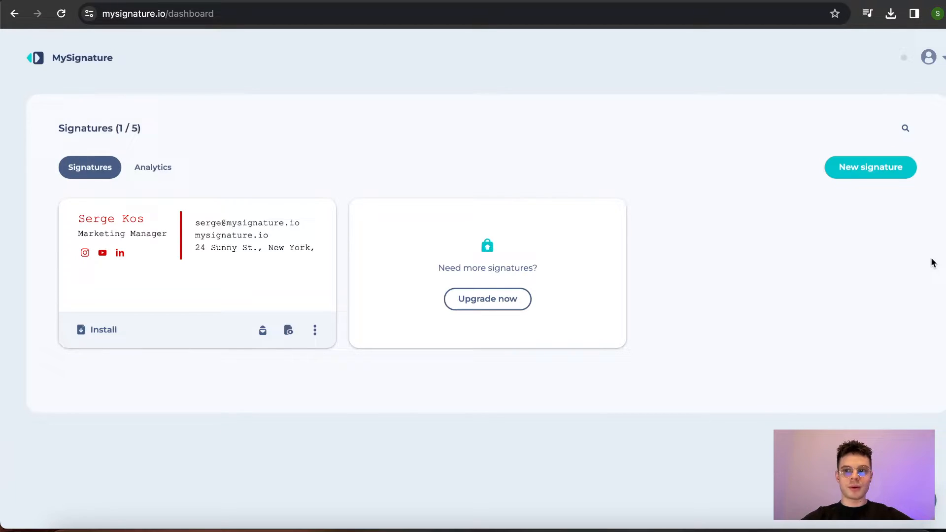
{"action": "mouse_move", "coordinate": [509, 49]}
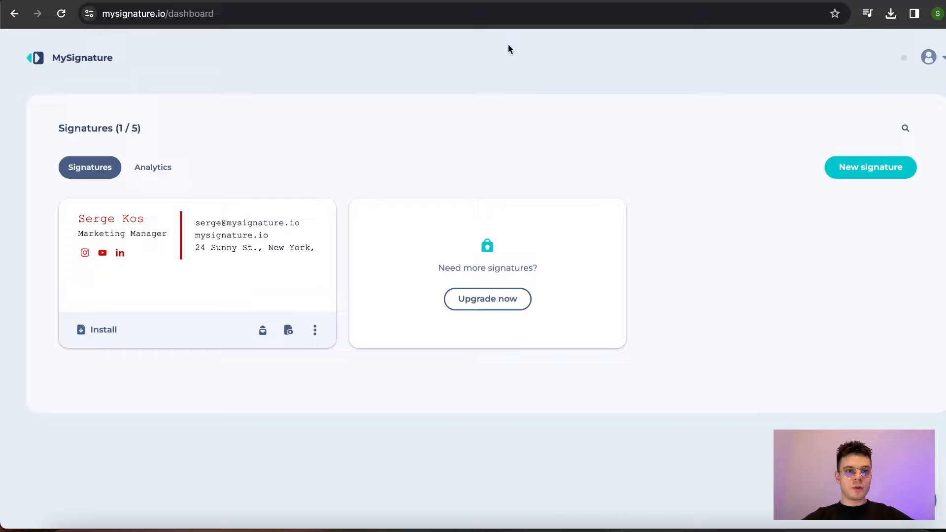
{"action": "mouse_move", "coordinate": [189, 66]}
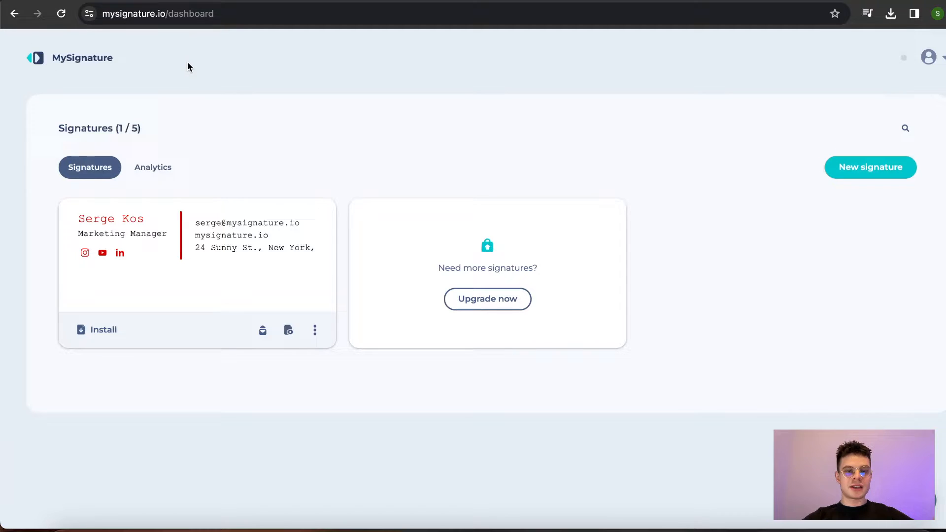
{"action": "mouse_move", "coordinate": [188, 347]}
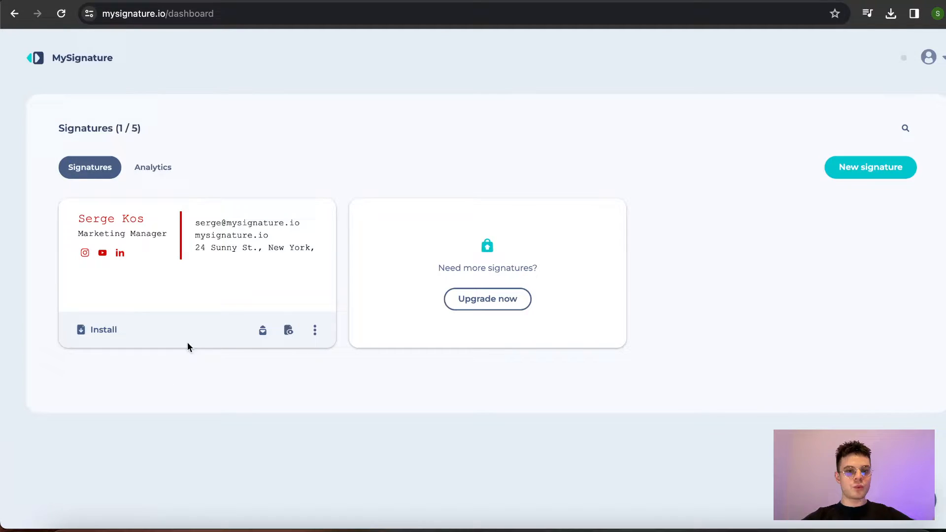
{"action": "mouse_move", "coordinate": [119, 253]}
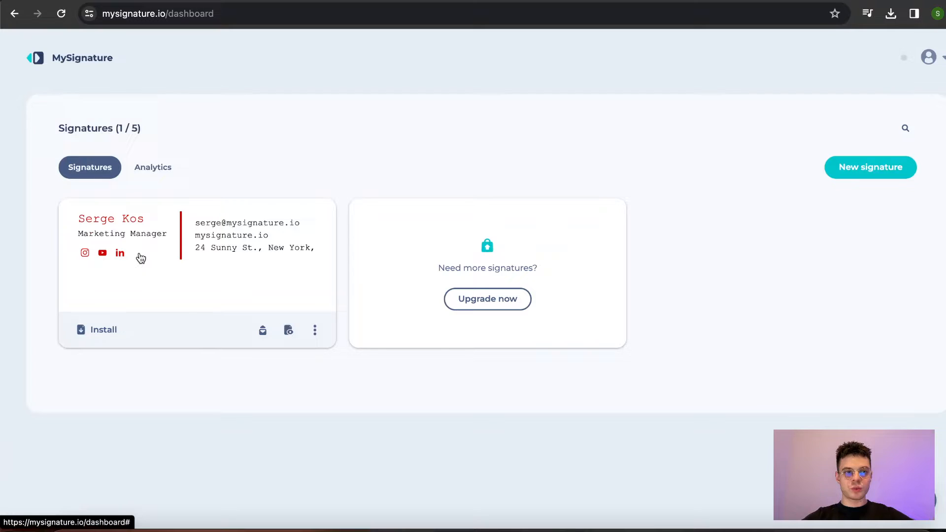
{"action": "mouse_move", "coordinate": [100, 332]}
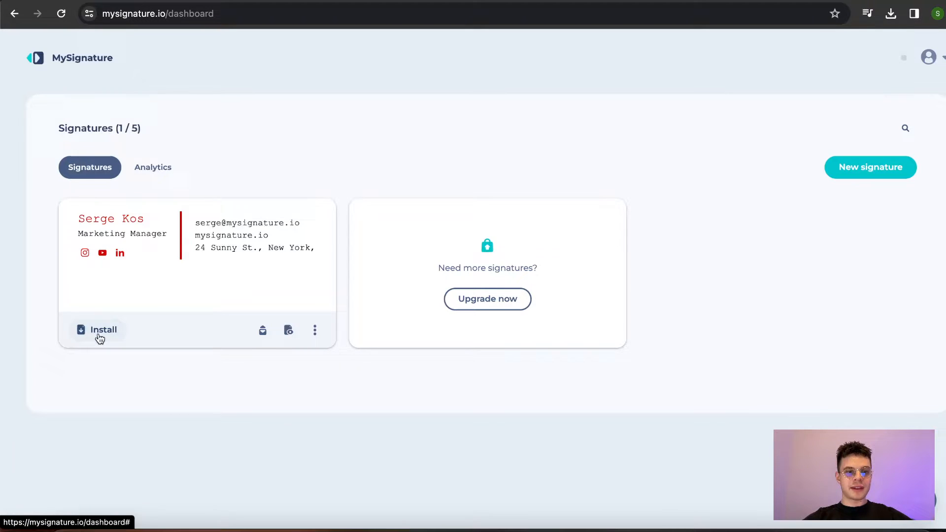
- Show the Apple Mail install guide from the signature's Install options and scroll through it
{"action": "left_click", "coordinate": [96, 330]}
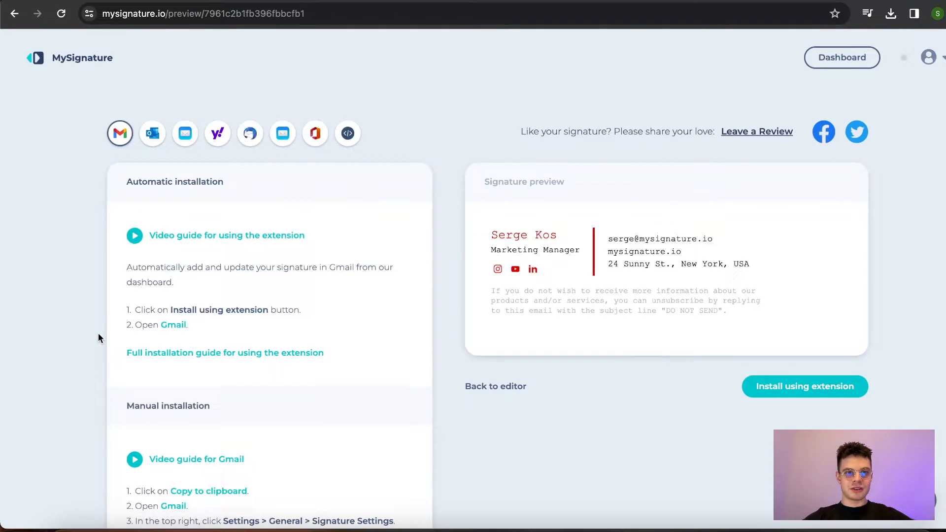
{"action": "mouse_move", "coordinate": [86, 183]}
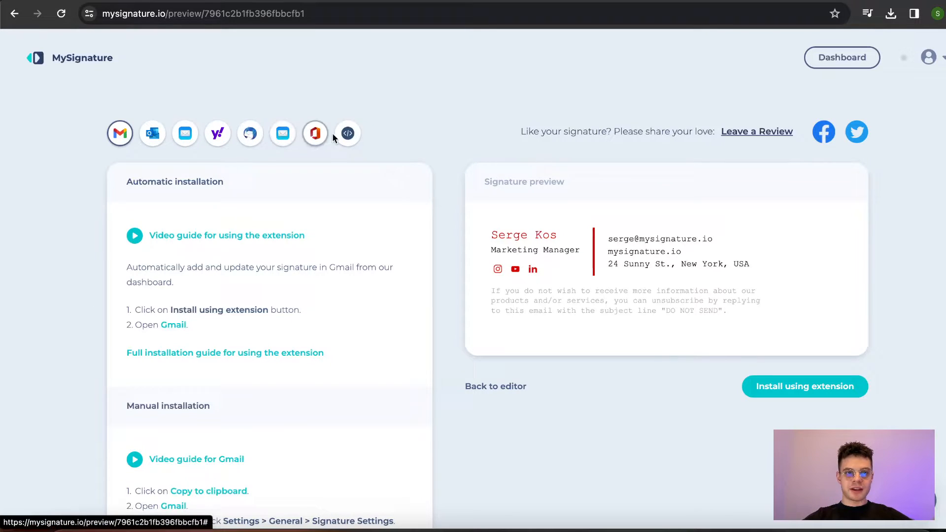
{"action": "left_click", "coordinate": [185, 133]}
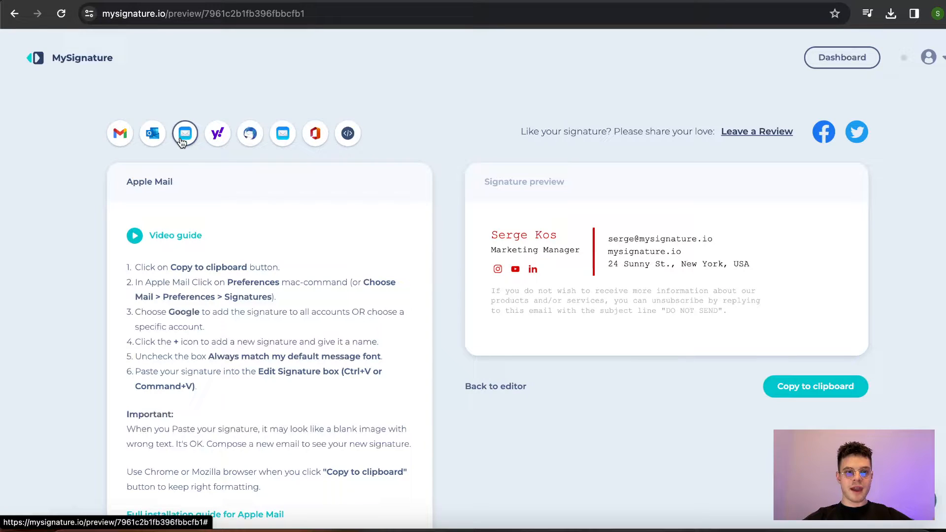
{"action": "scroll", "scroll_direction": "down", "scroll_amount": 3}
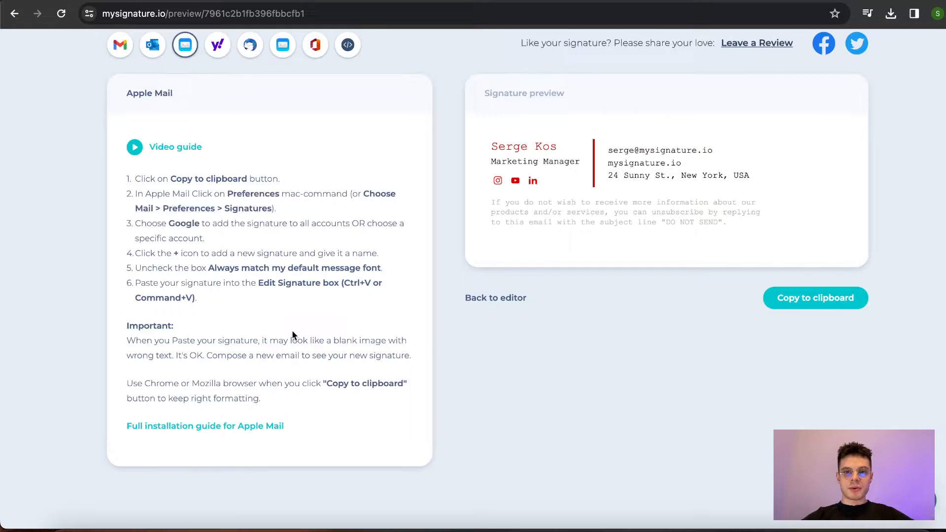
{"action": "scroll", "scroll_direction": "down", "scroll_amount": 3}
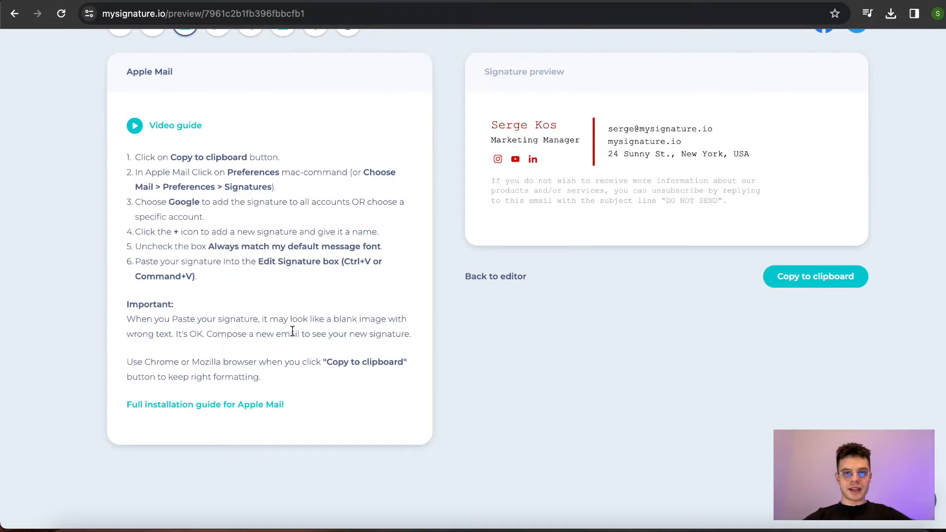
{"action": "mouse_move", "coordinate": [624, 66]}
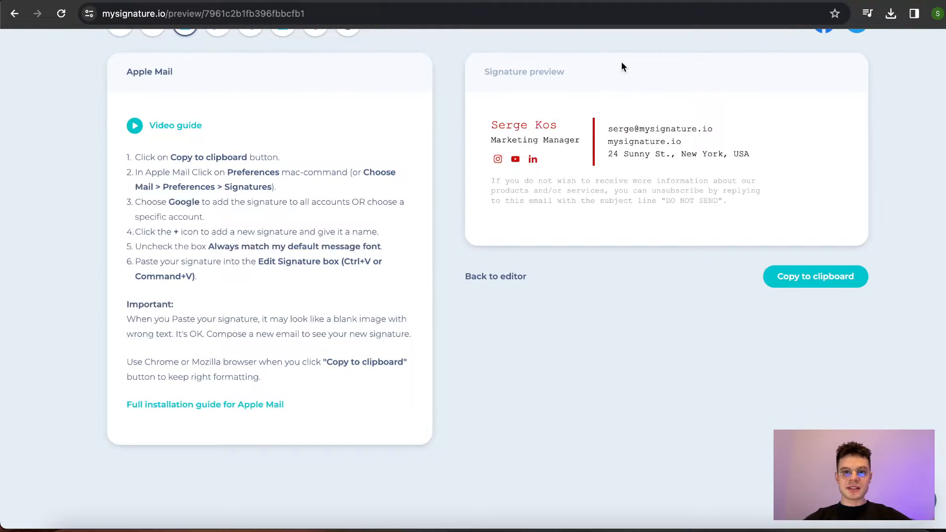
{"action": "mouse_move", "coordinate": [549, 41]}
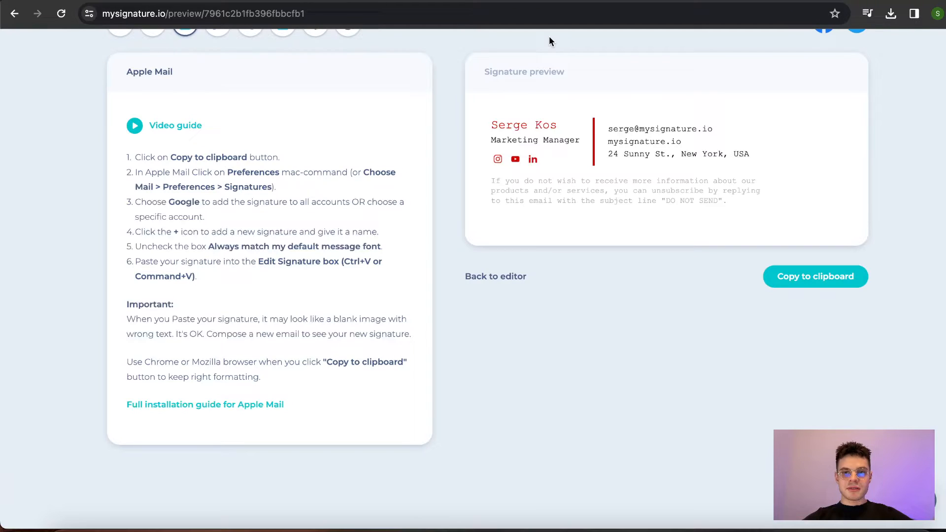
{"action": "mouse_move", "coordinate": [428, 288]}
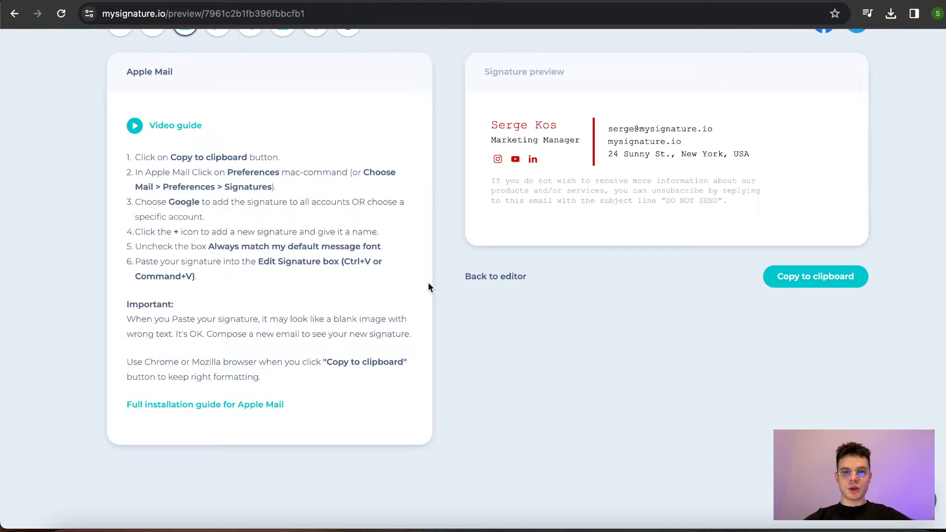
{"action": "mouse_move", "coordinate": [489, 271]}
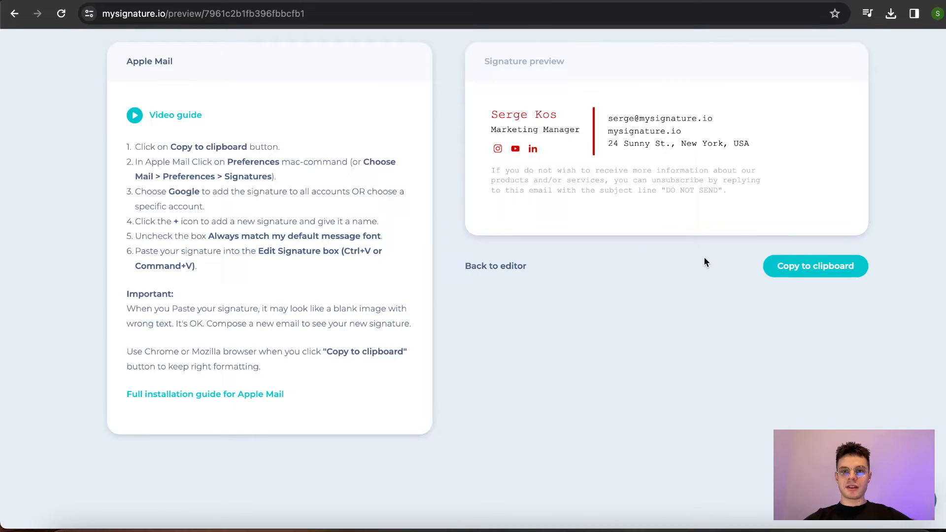
{"action": "mouse_move", "coordinate": [790, 277]}
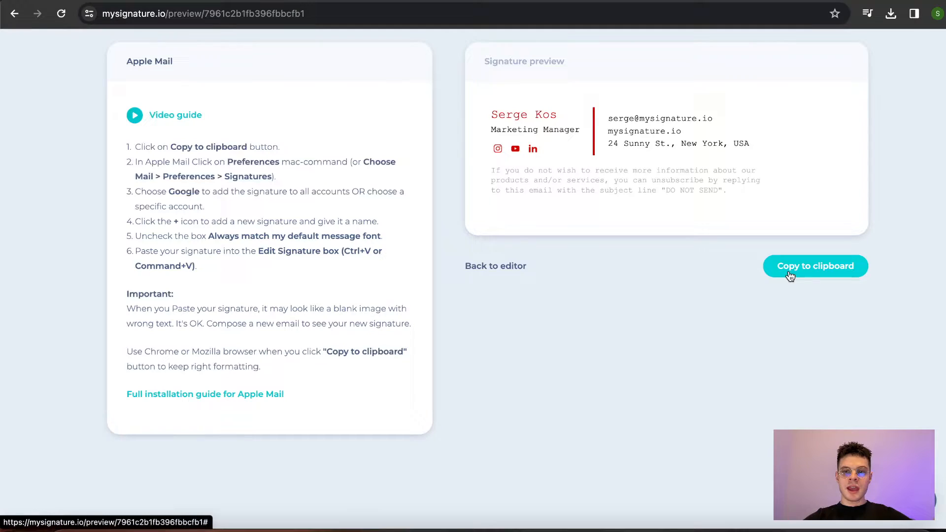
- Copy the MySignature signature to the clipboard
{"action": "left_click", "coordinate": [814, 266]}
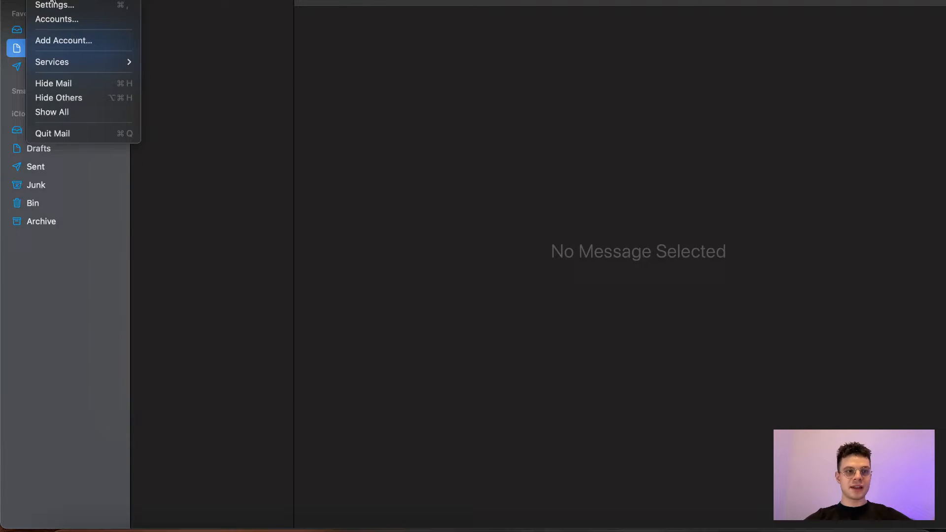
- Open Mail's Signatures settings, select the iCloud account, and add a new signature
{"action": "left_click", "coordinate": [54, 5]}
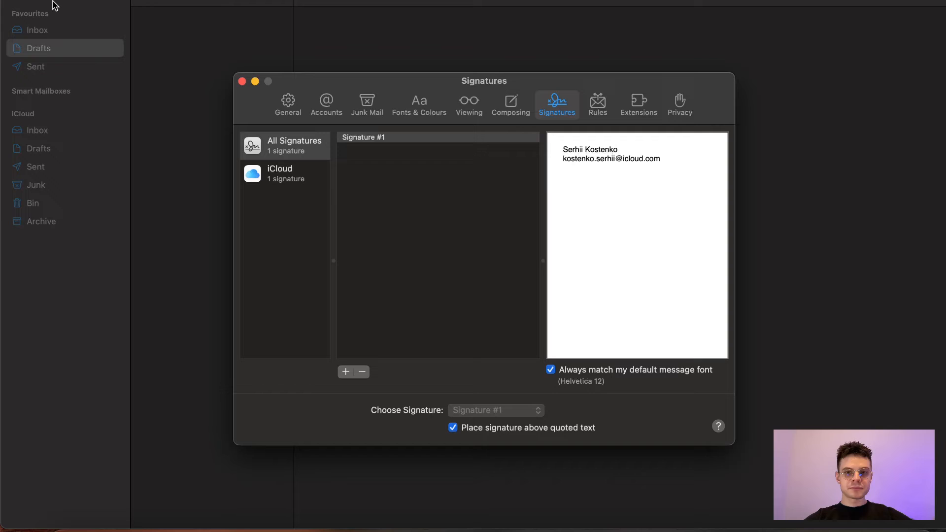
{"action": "mouse_move", "coordinate": [326, 104]}
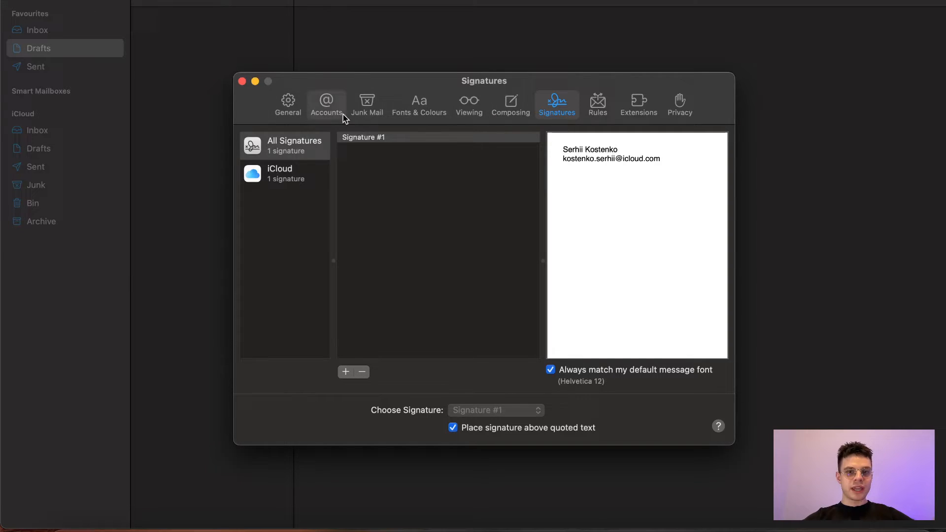
{"action": "mouse_move", "coordinate": [556, 104]}
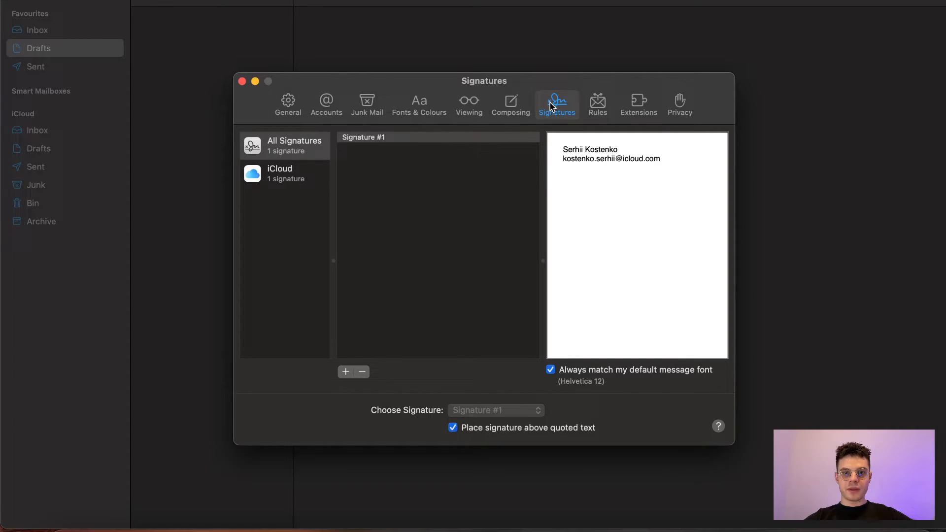
{"action": "mouse_move", "coordinate": [403, 154]}
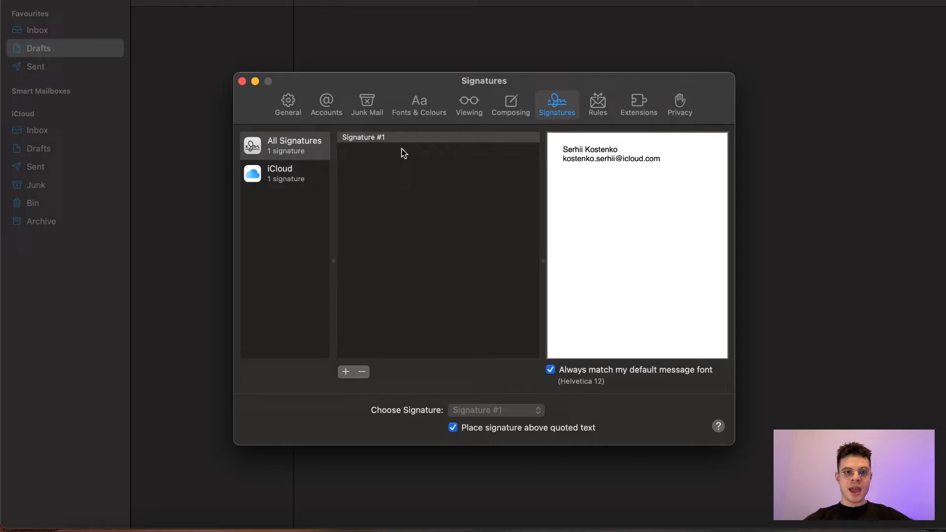
{"action": "left_click", "coordinate": [284, 174]}
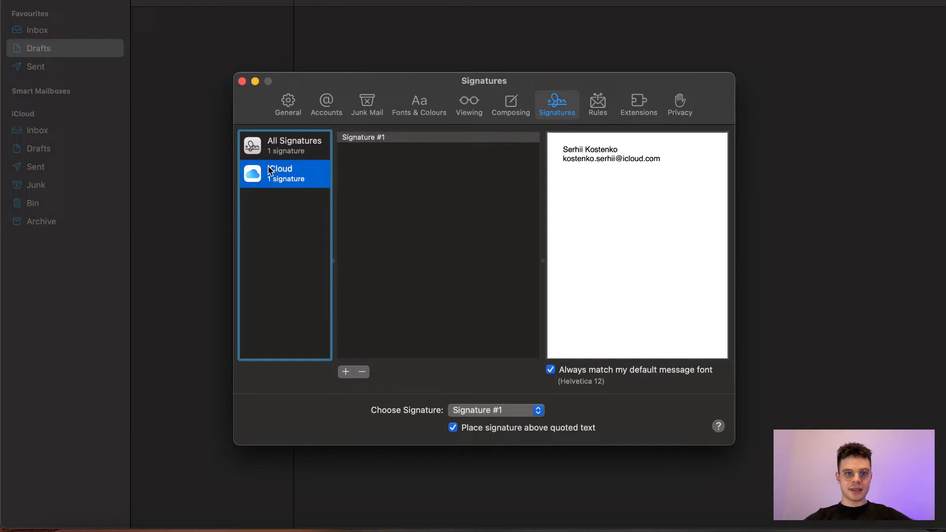
{"action": "mouse_move", "coordinate": [346, 373]}
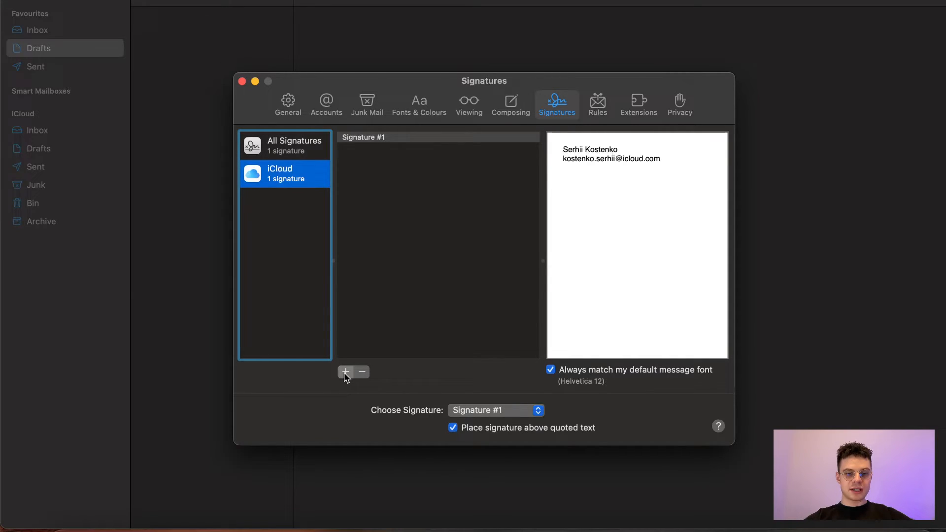
{"action": "left_click", "coordinate": [345, 371]}
{"action": "type", "text": "New"}
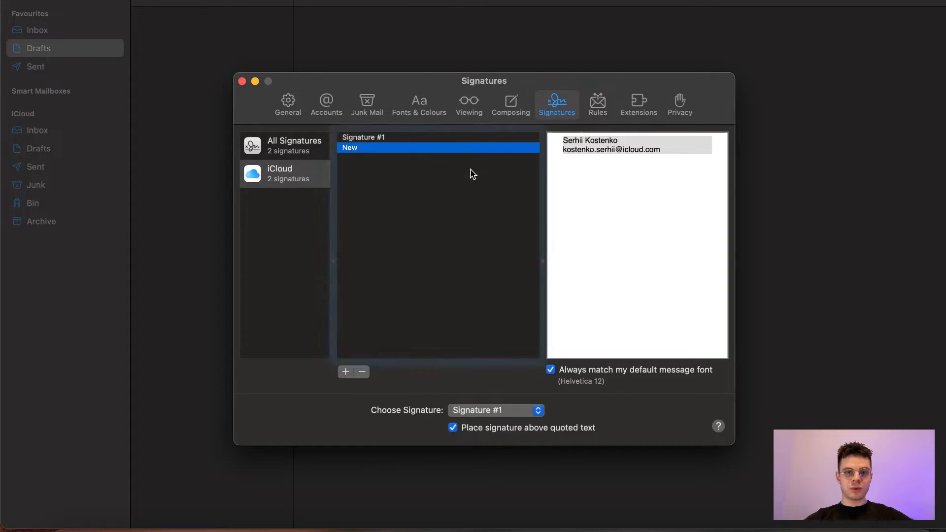
- Clear the prefilled default text from the New signature's editor
{"action": "left_click", "coordinate": [437, 241]}
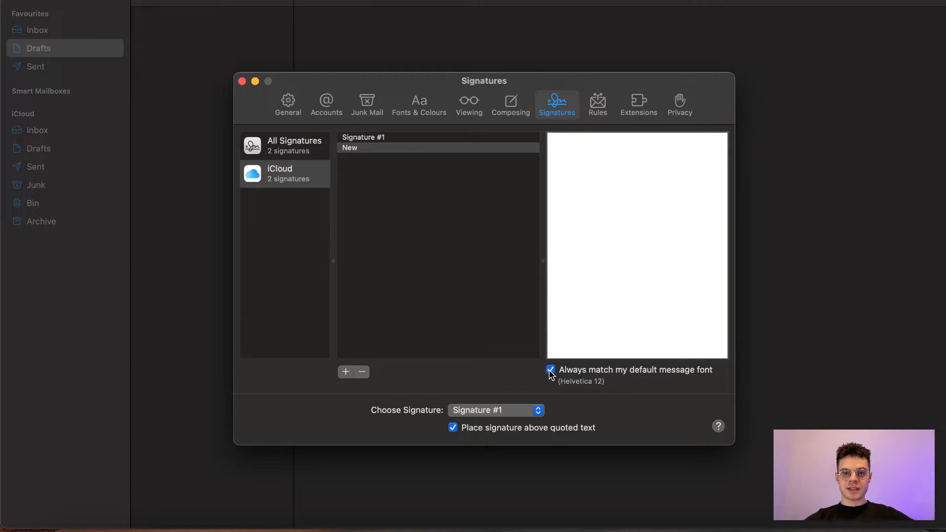
- Turn off default font matching, paste the design, set New as default, and close Settings
{"action": "left_click", "coordinate": [549, 369]}
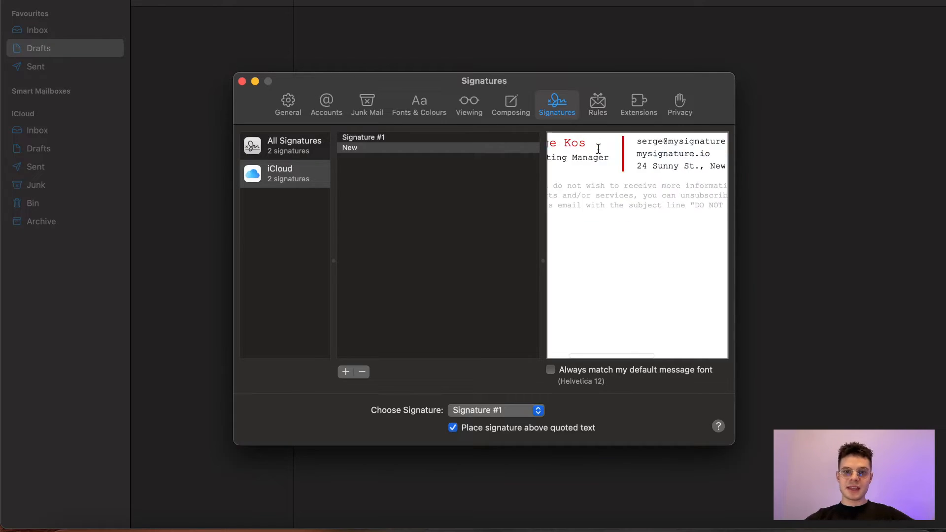
{"action": "scroll", "scroll_direction": "left", "scroll_amount": 3}
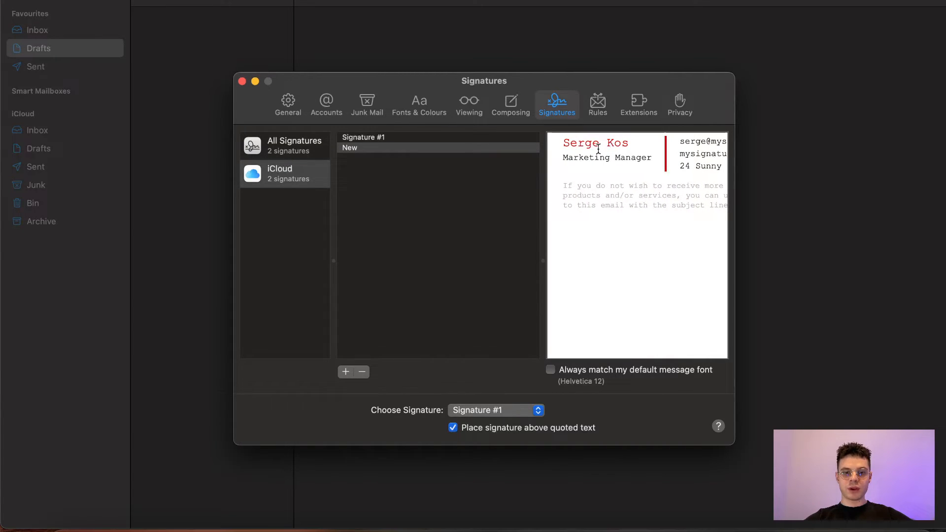
{"action": "mouse_move", "coordinate": [390, 416]}
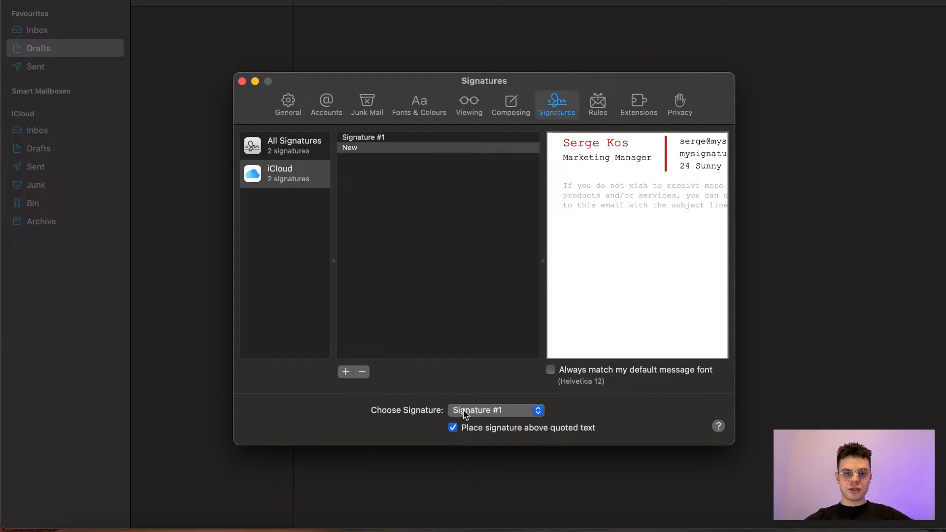
{"action": "left_click", "coordinate": [494, 410]}
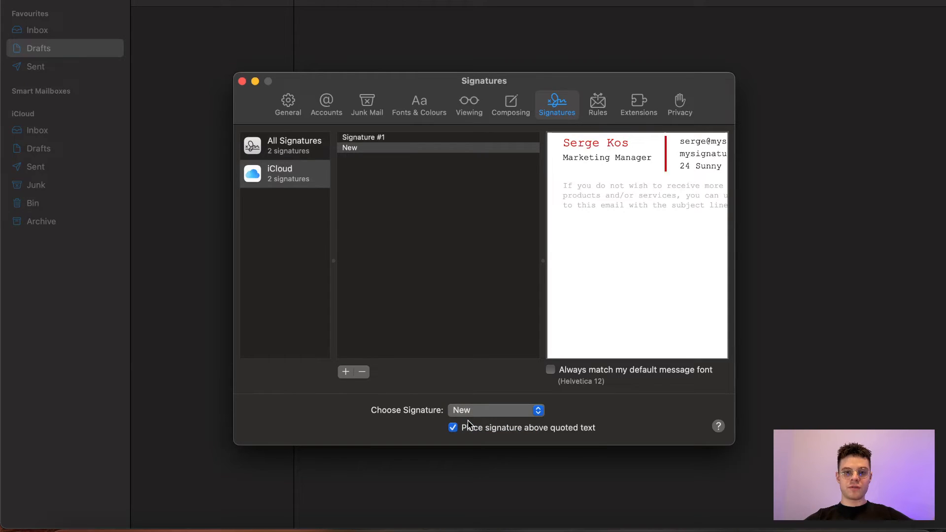
{"action": "mouse_move", "coordinate": [473, 181]}
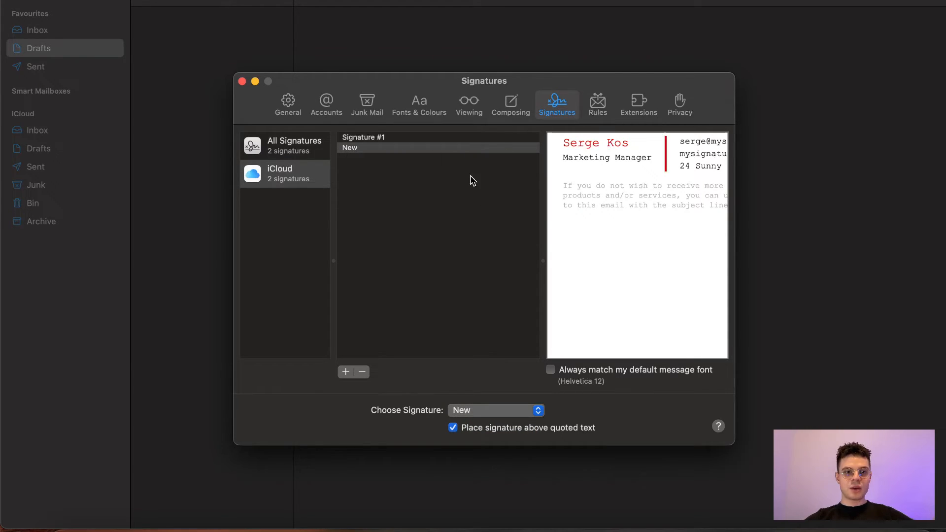
{"action": "left_click", "coordinate": [242, 82]}
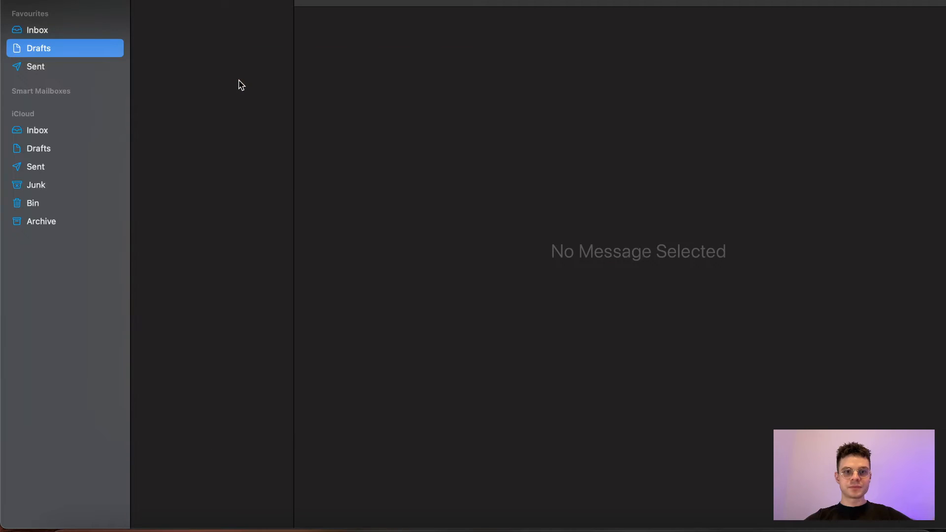
{"action": "mouse_move", "coordinate": [338, 15]}
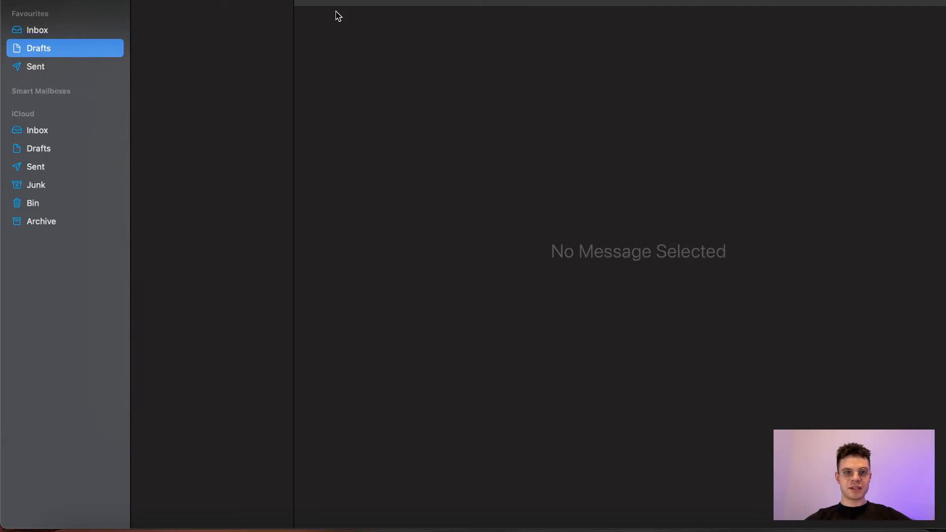